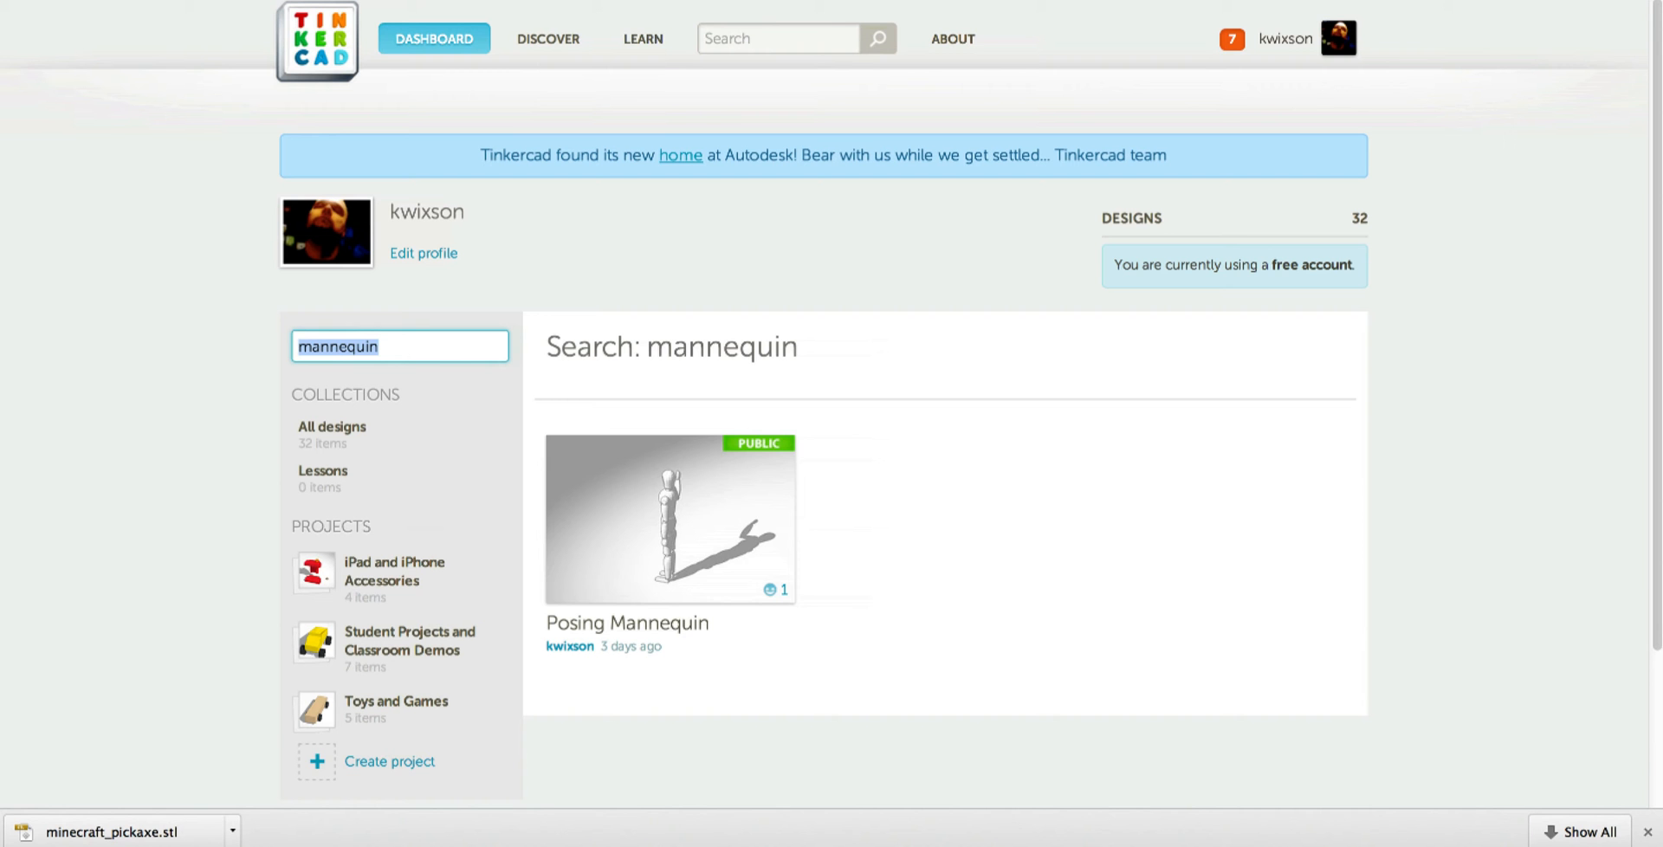
mouse_move(669, 520)
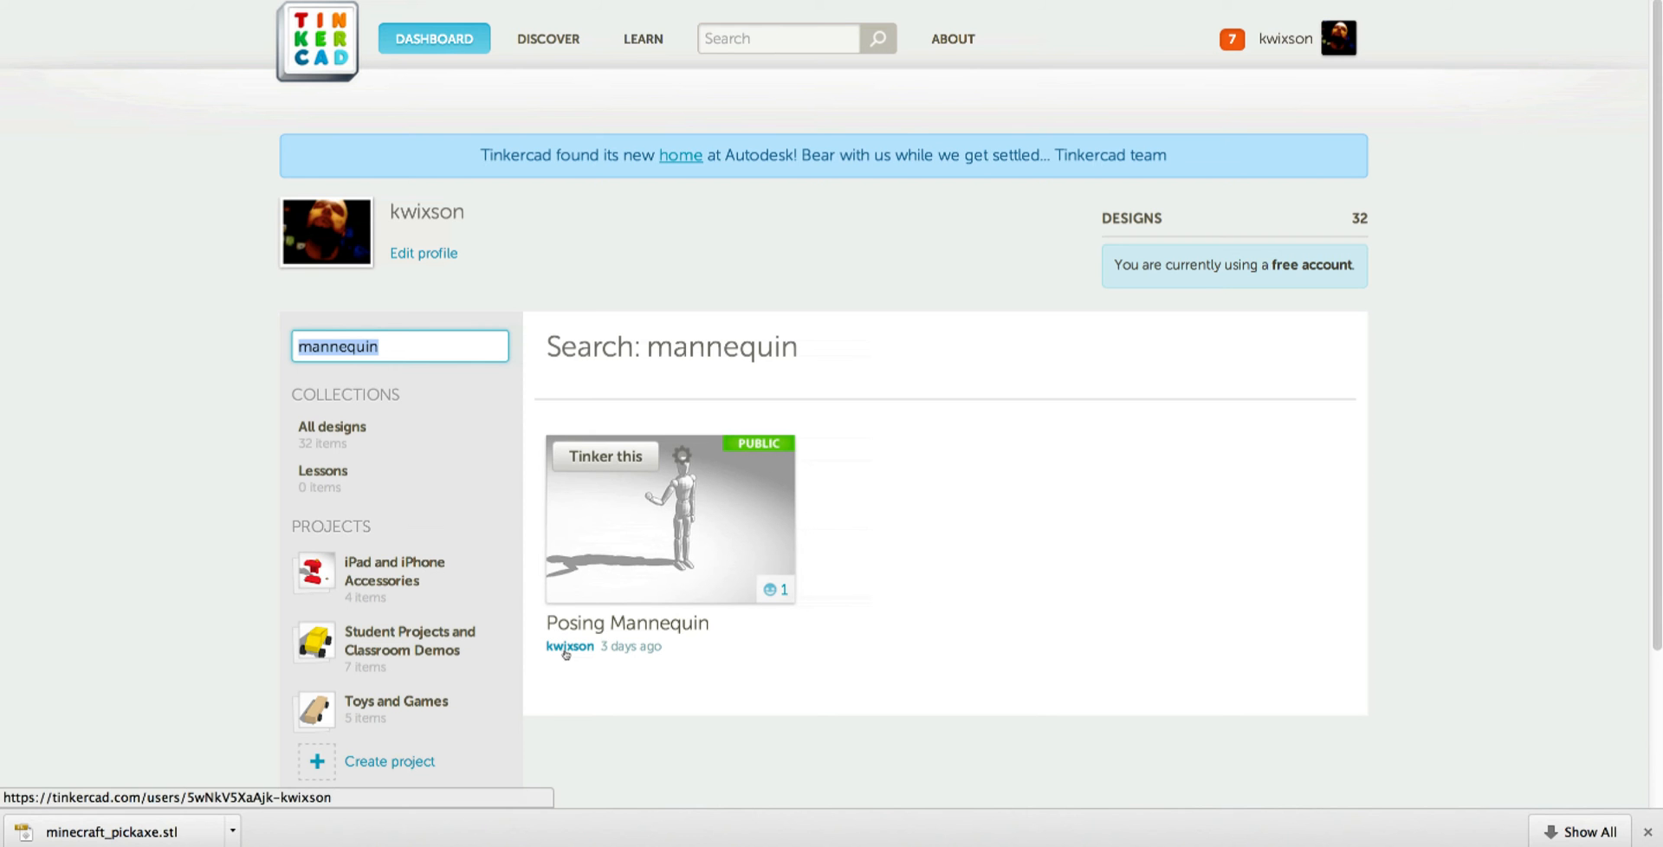
mouse_move(655, 385)
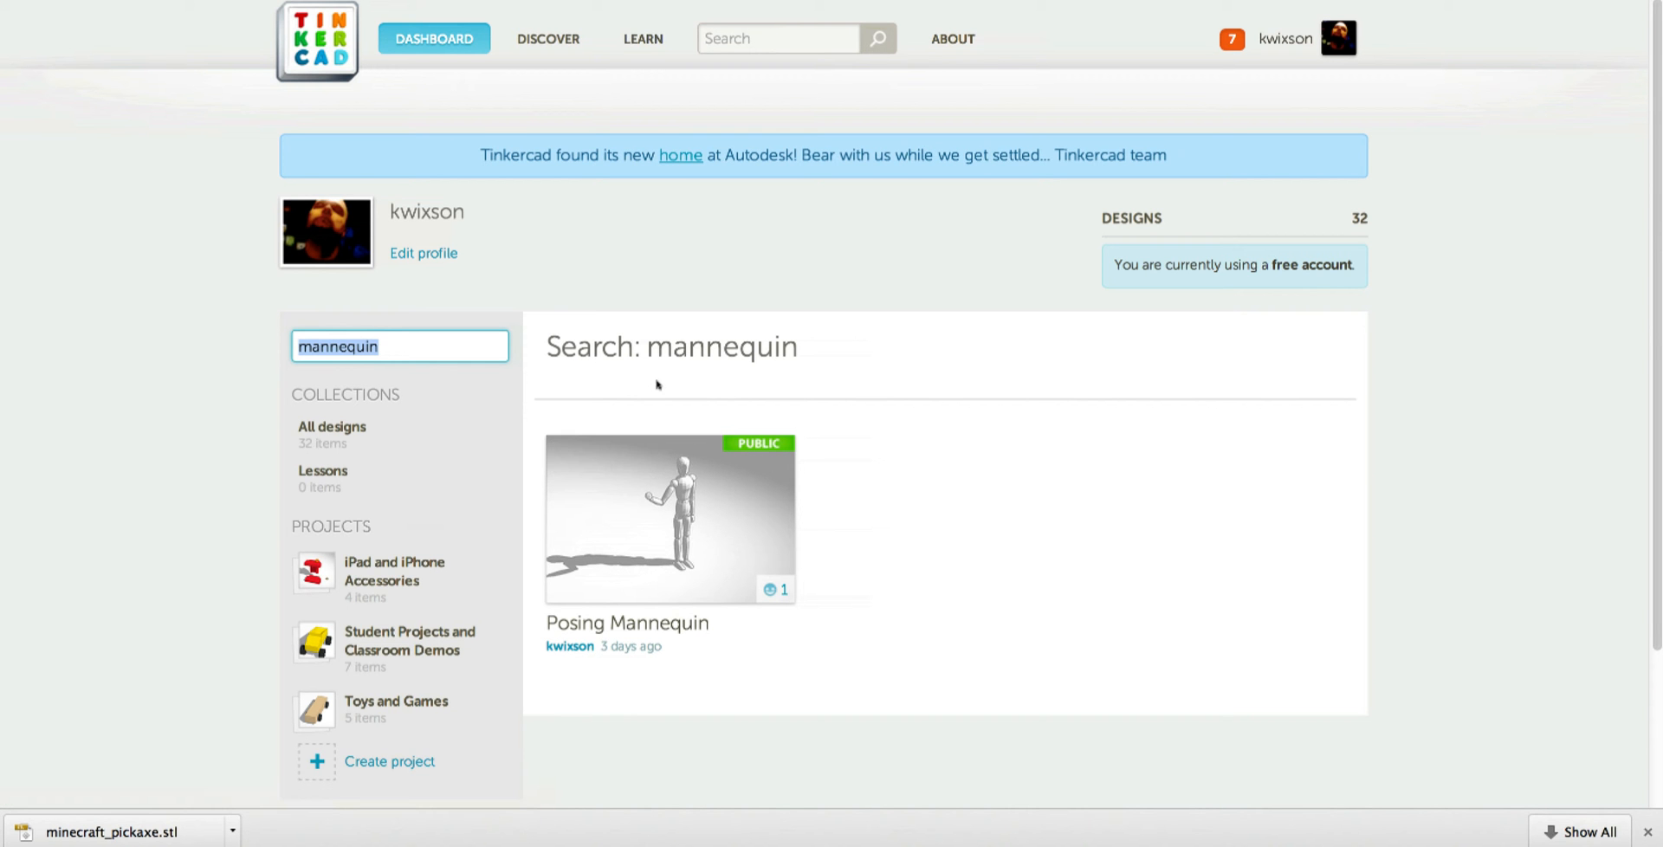
mouse_move(672, 388)
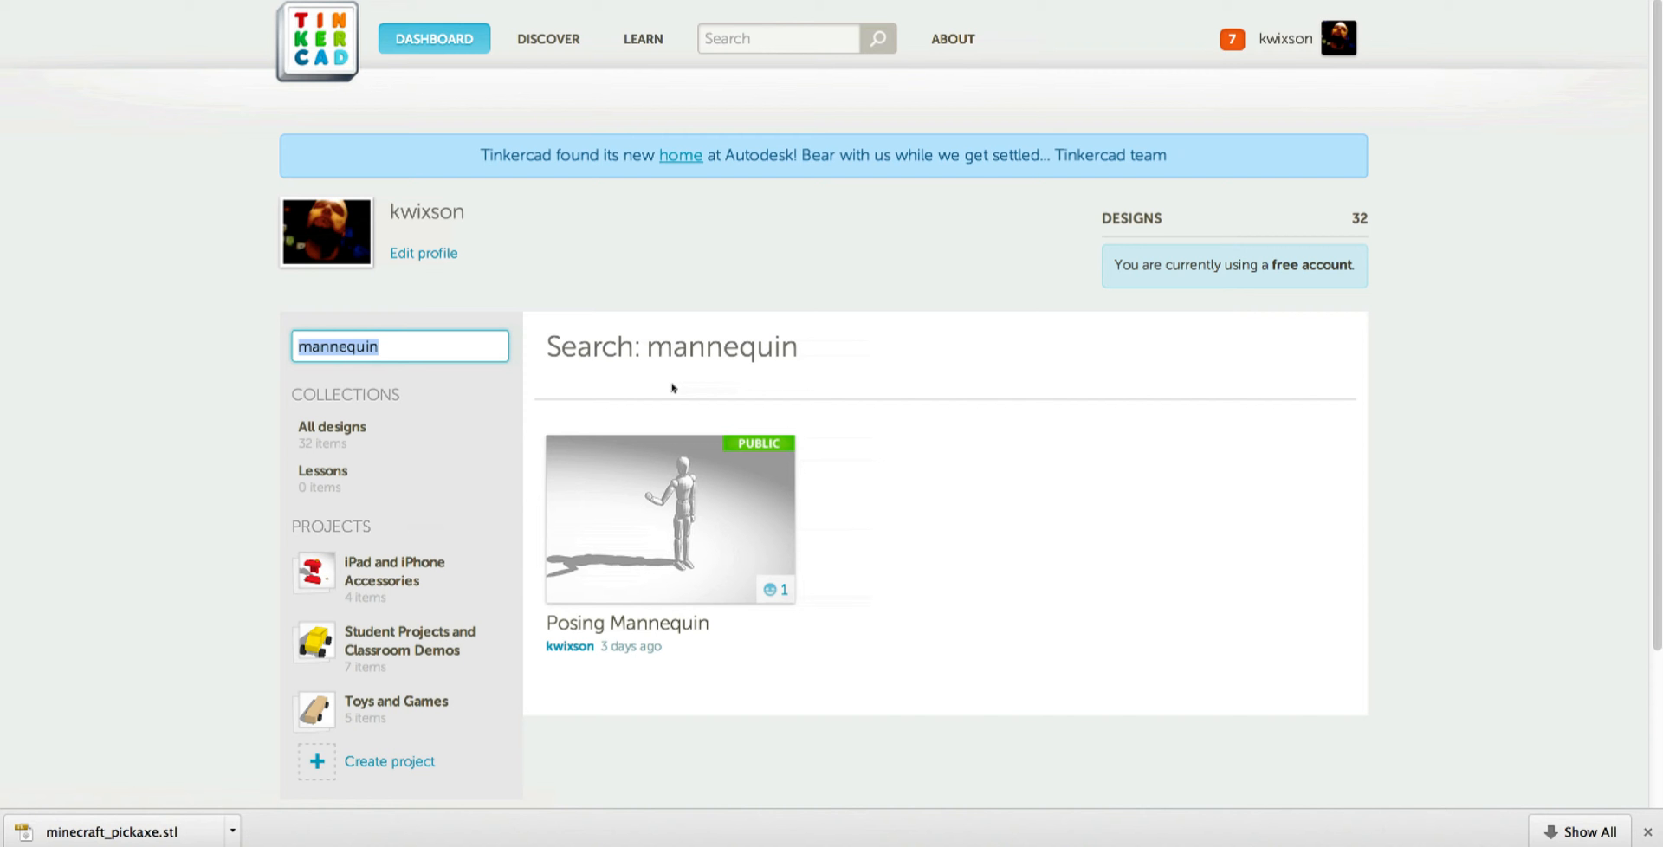
mouse_move(674, 391)
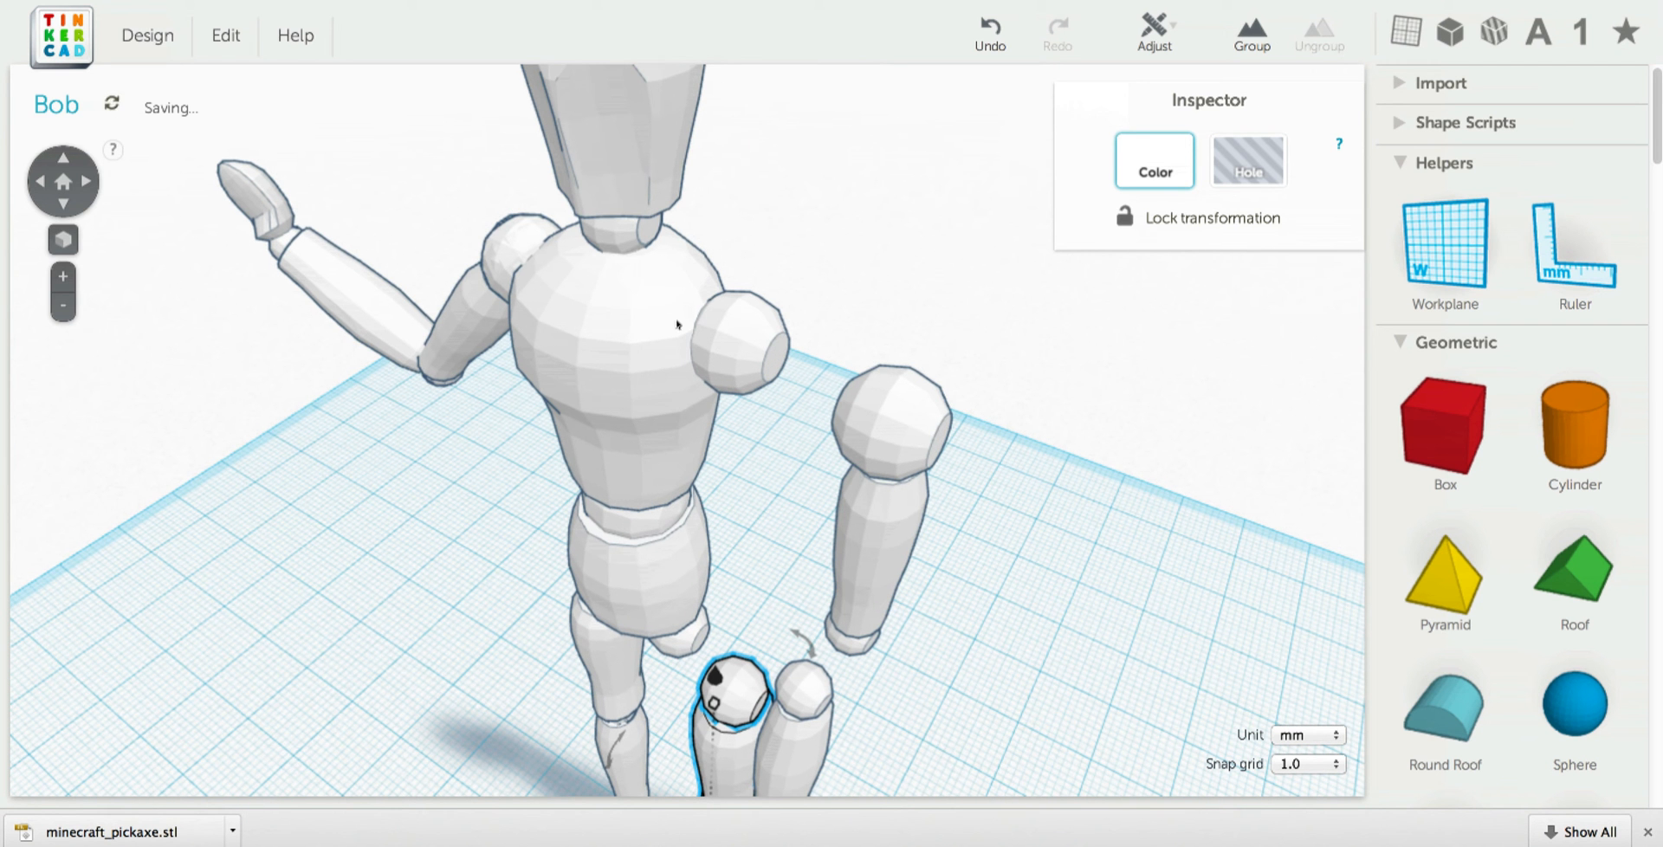
mouse_move(910, 441)
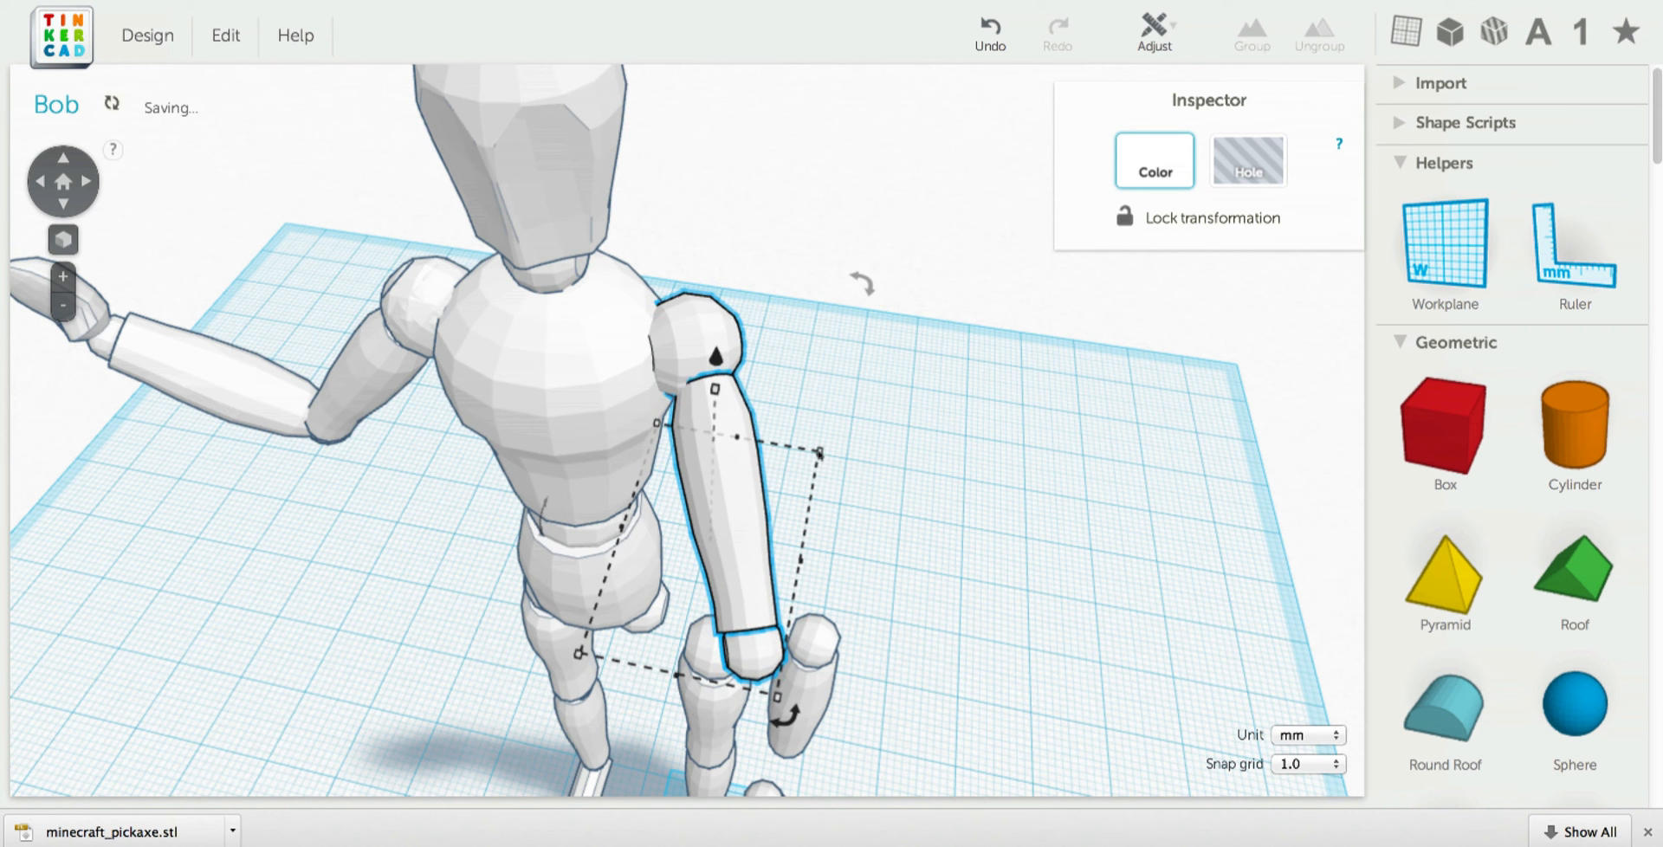
Reveal the snap increment choices below the workplane
click(1306, 764)
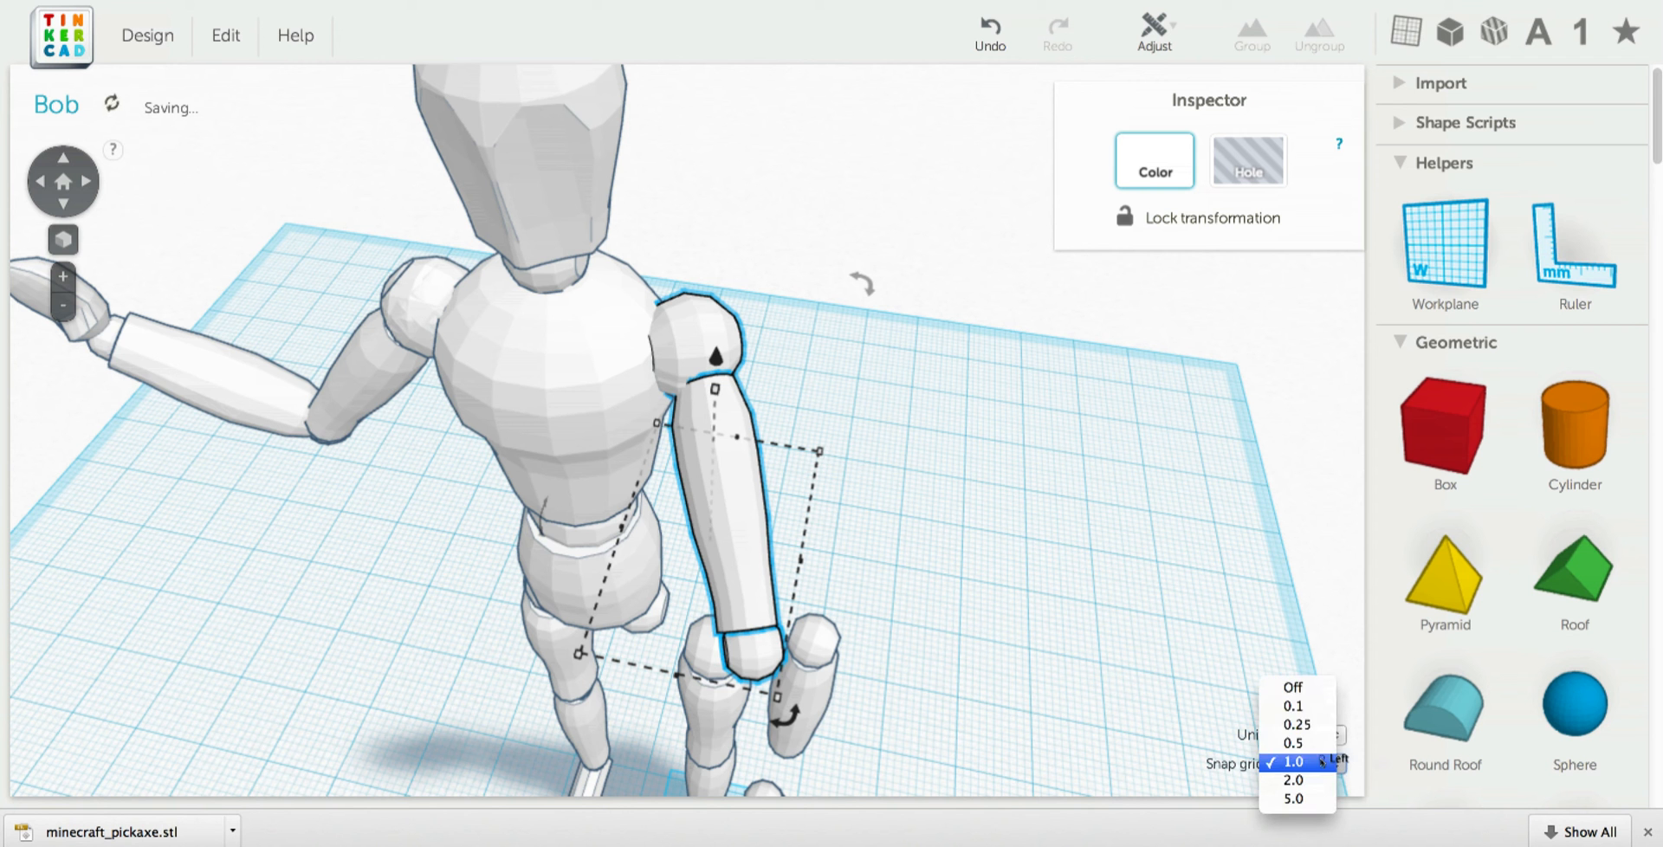
Choose the finer 0.25 mm snap increment
click(1296, 724)
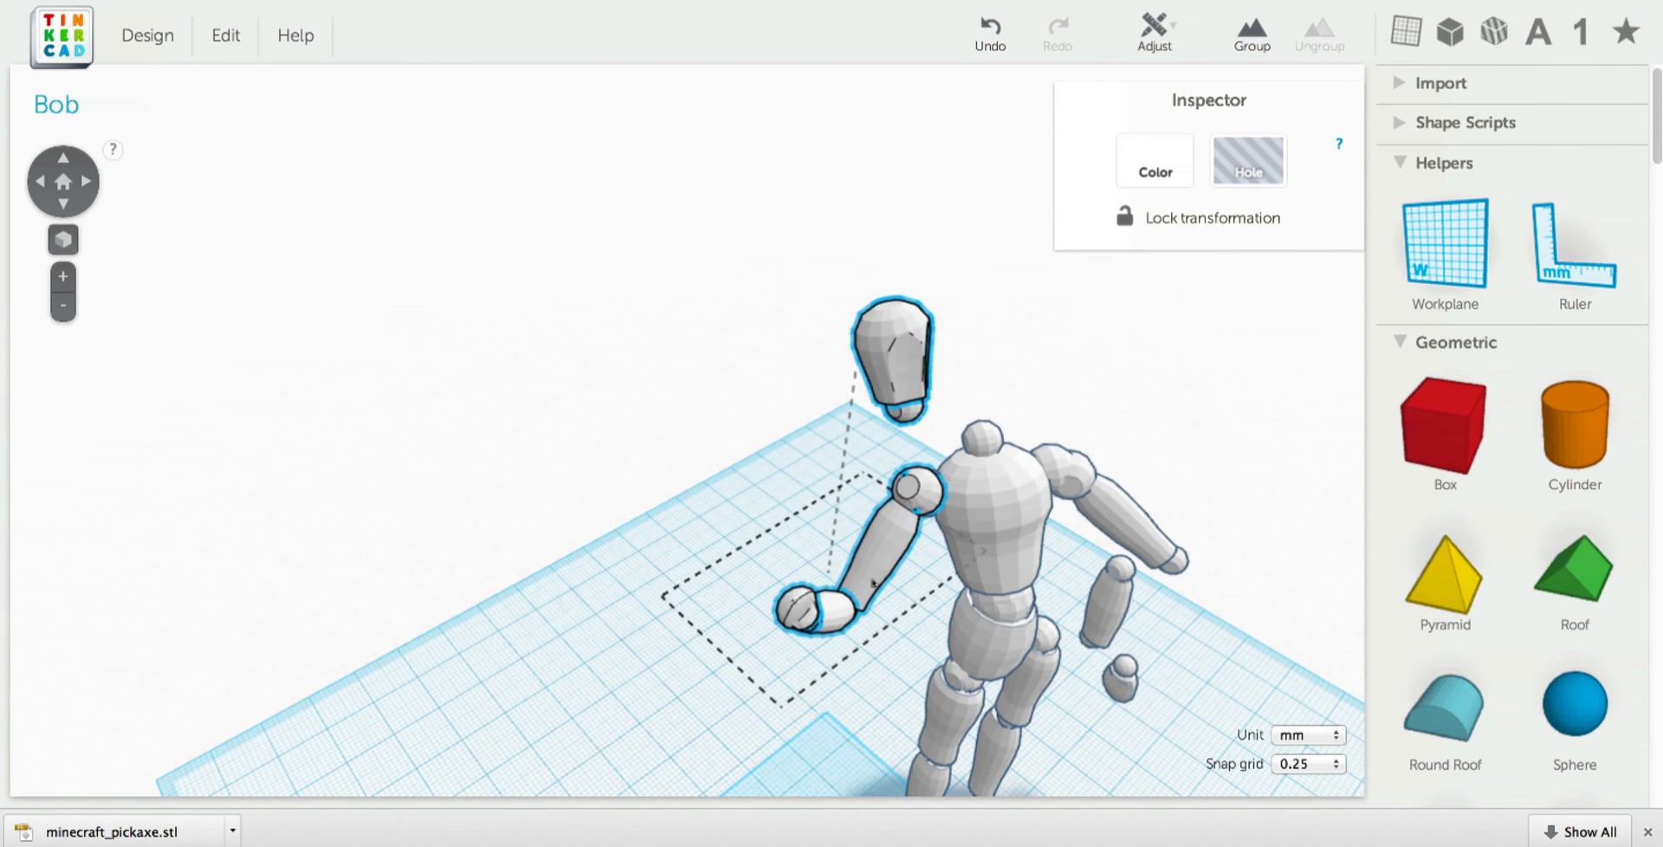
View Bob from the side and turn the lowered hand near the knee
drag(894, 360, 970, 381)
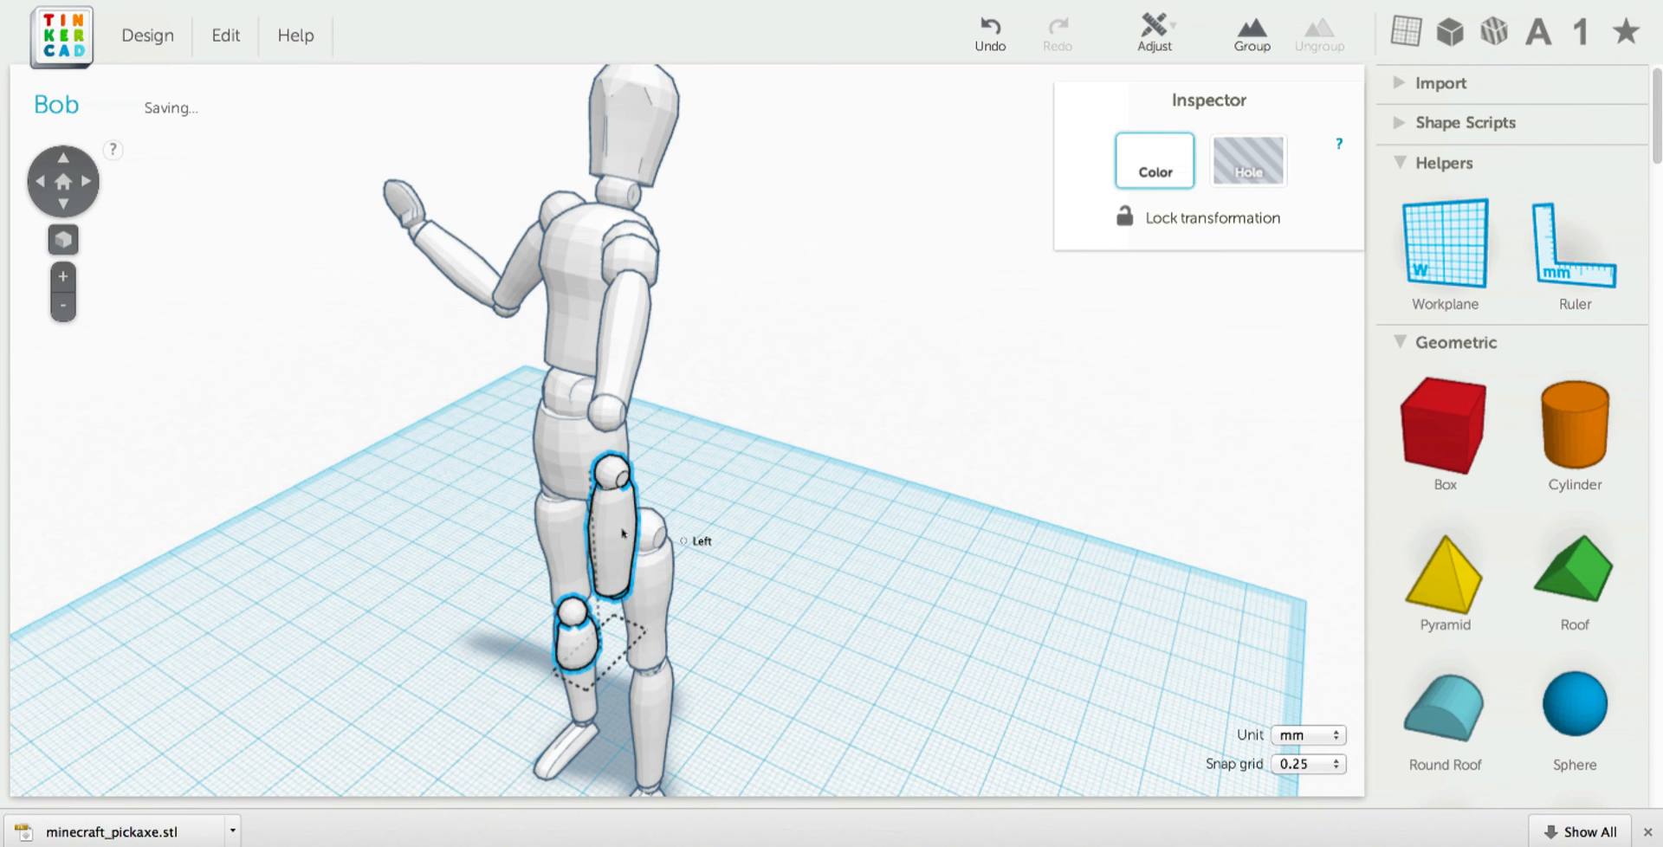
drag(605, 509, 610, 445)
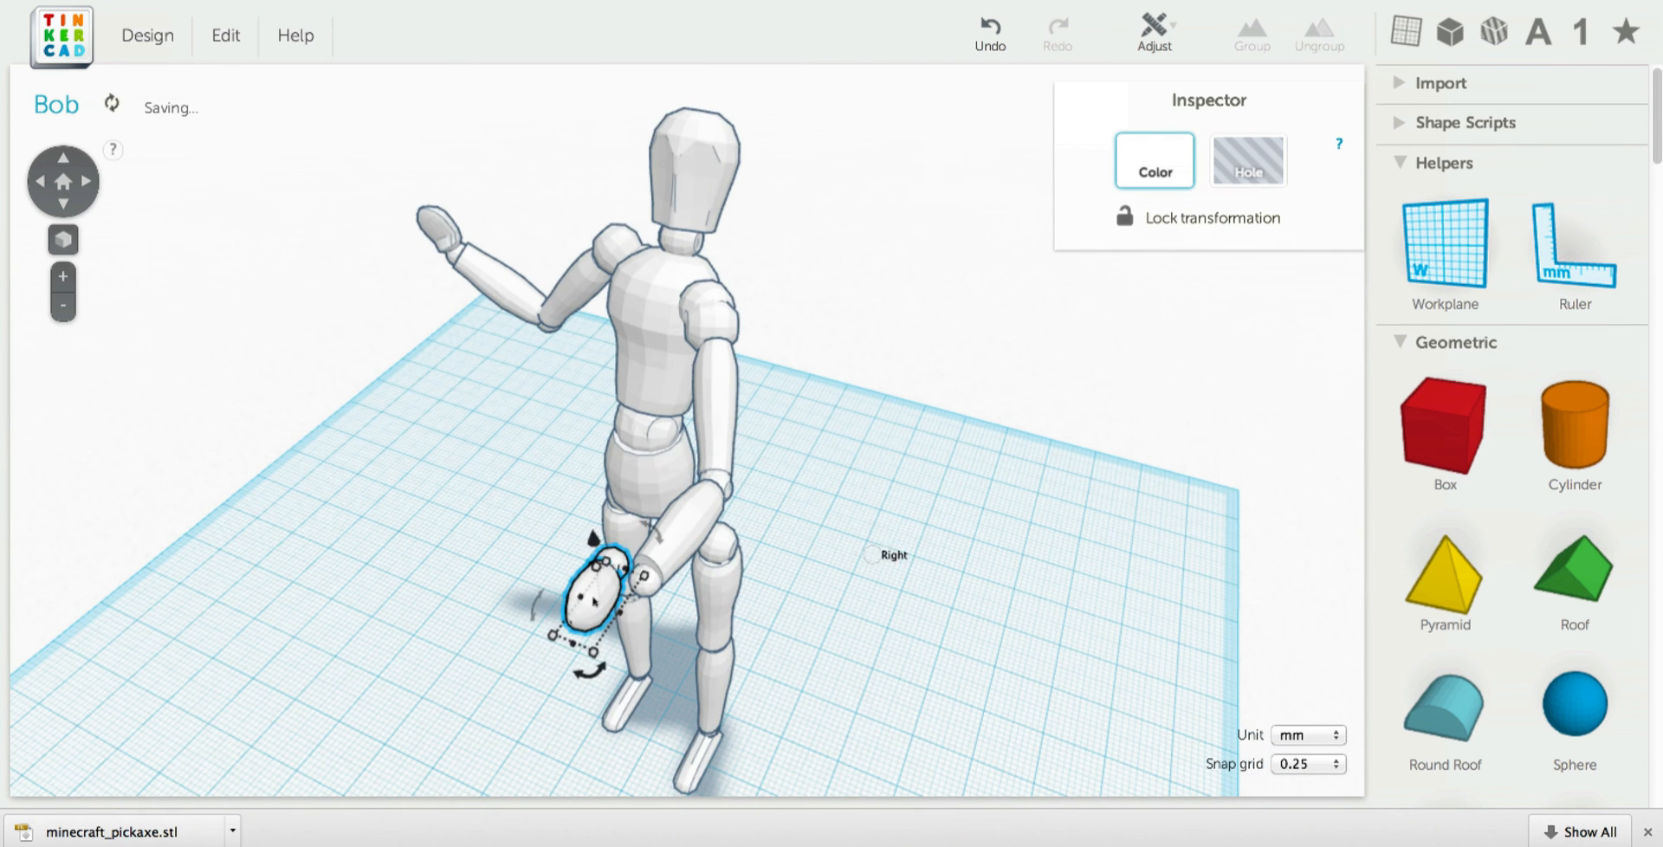
Tilt the lowered hand against the knee, then select the leg pieces for repositioning
drag(595, 589, 636, 600)
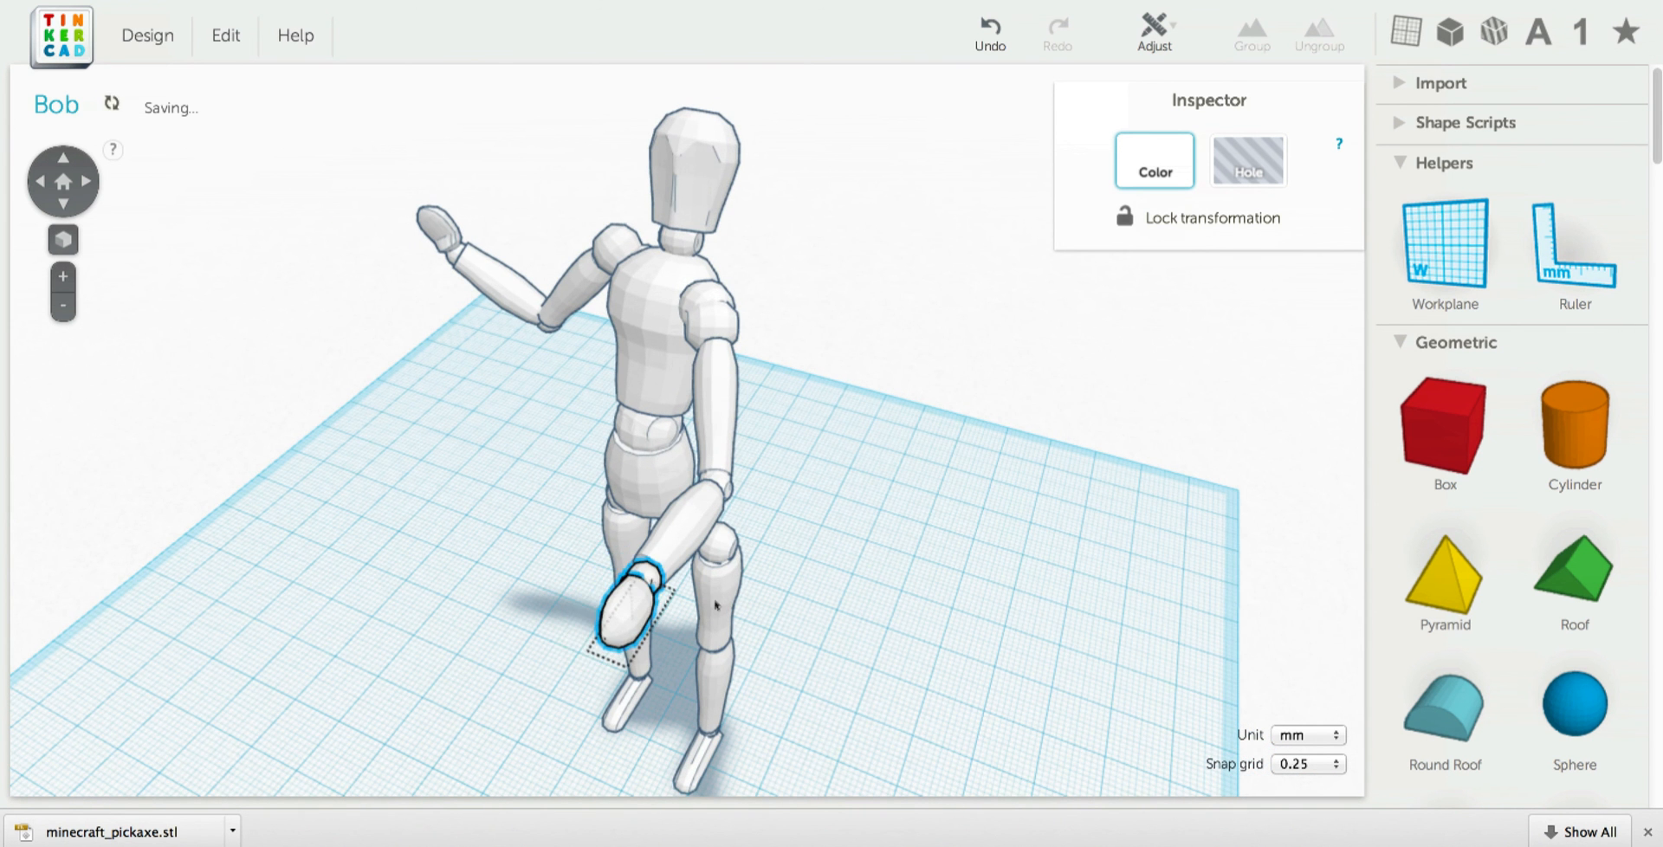
drag(636, 599, 425, 520)
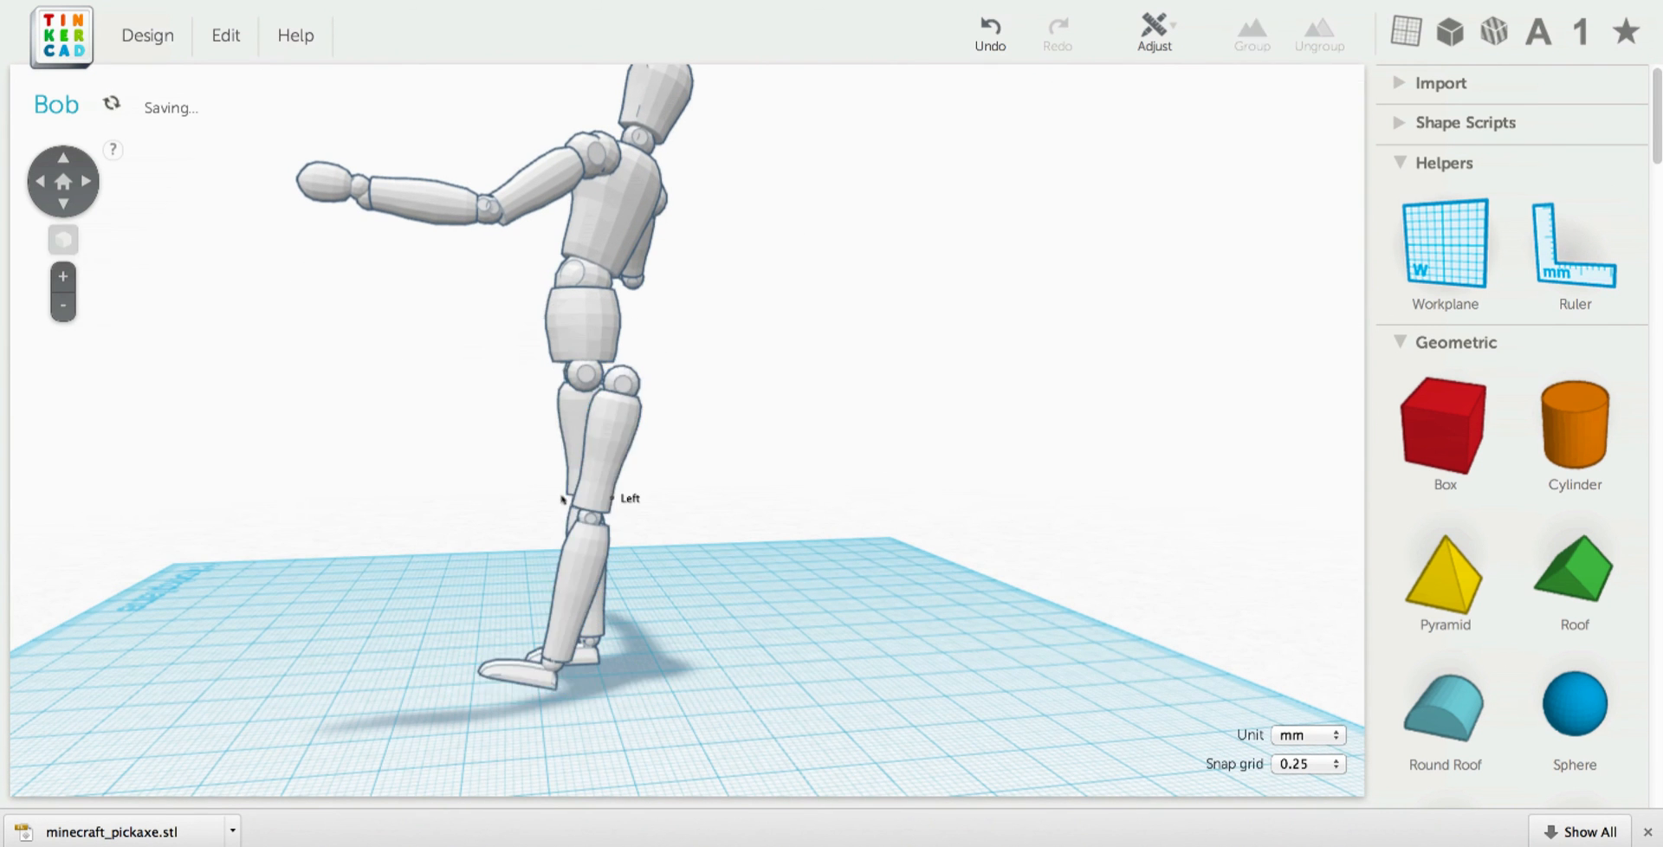
mouse_move(641, 514)
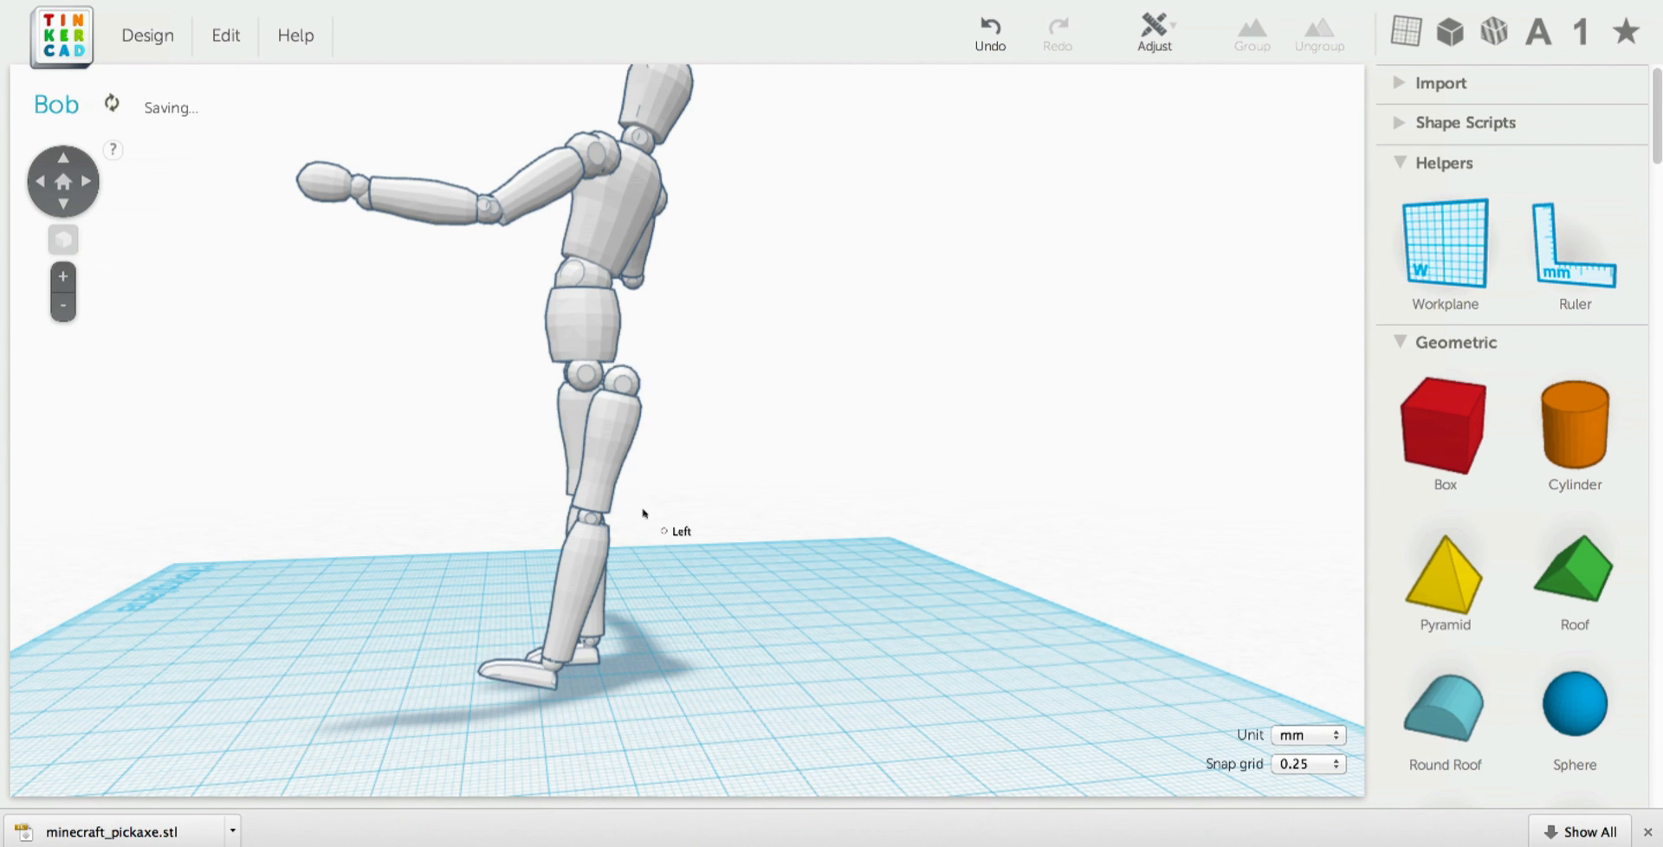
click(594, 476)
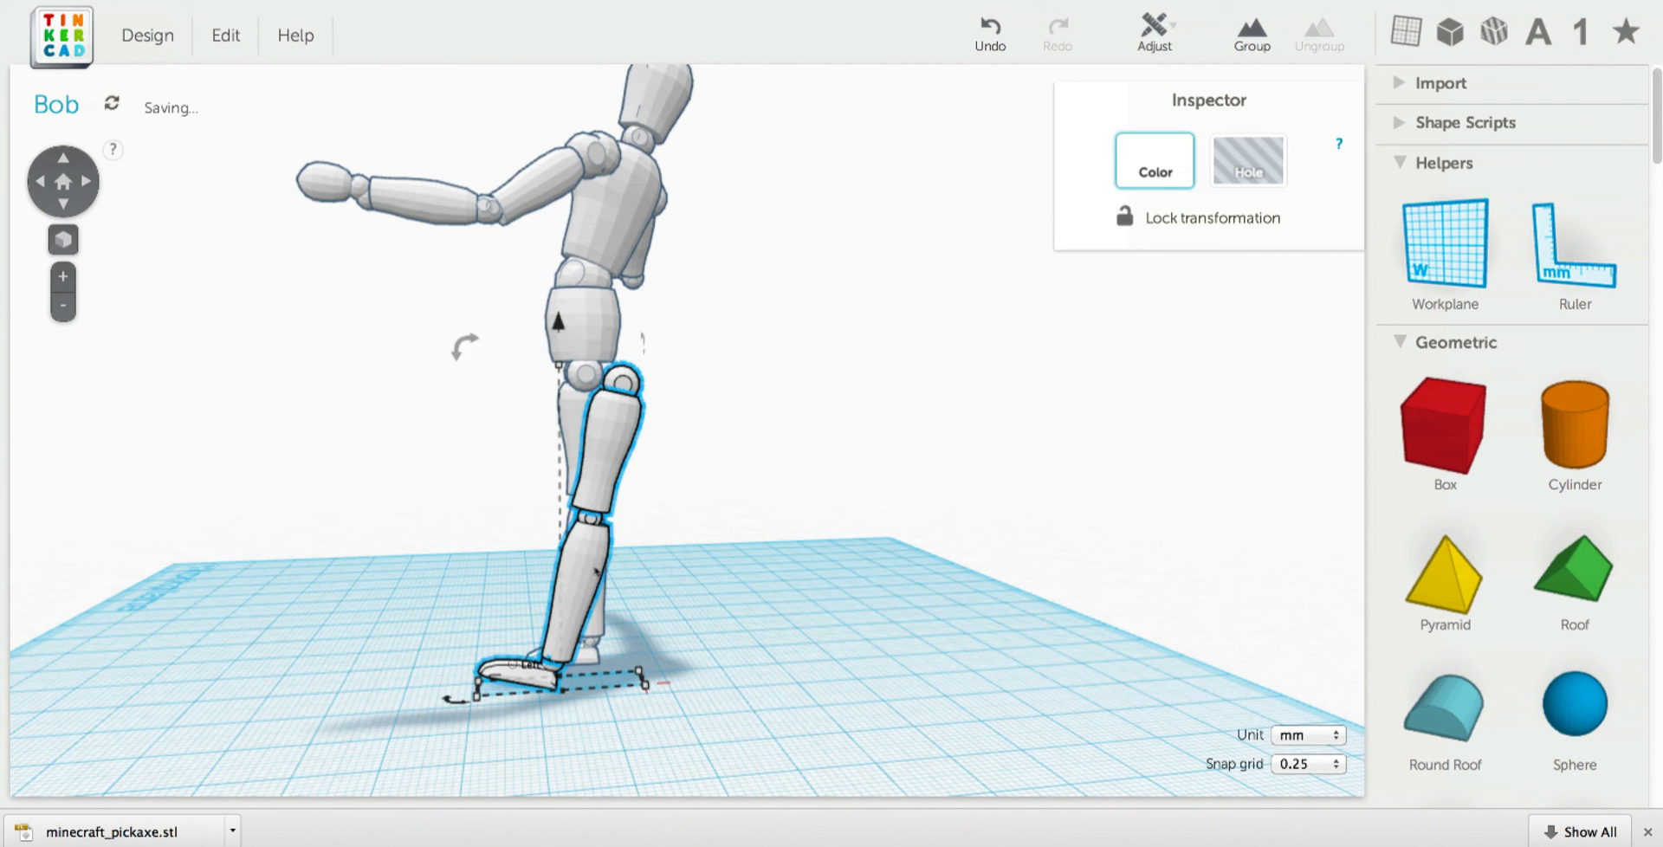